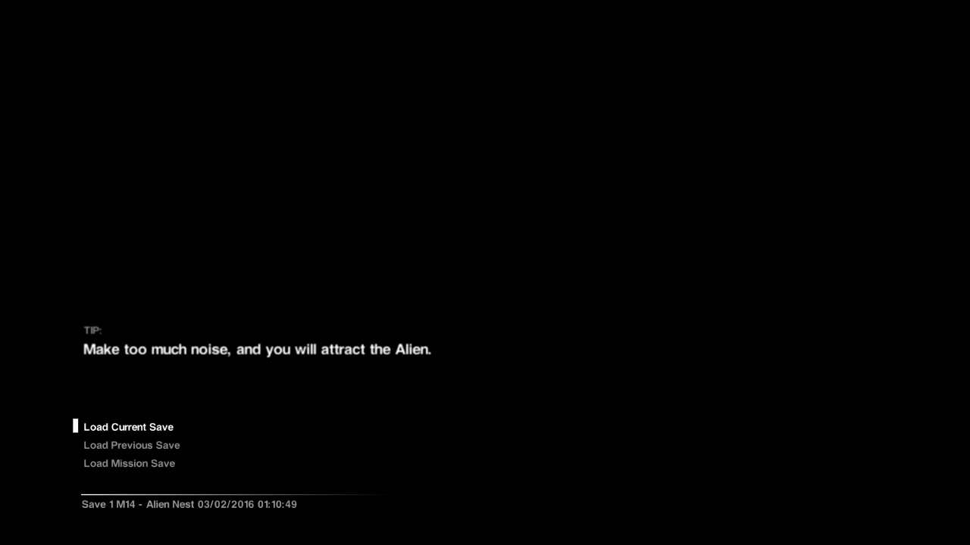
- Load the current save, Save 1 M14 – Alien Nest, from the load menu
{"action": "left_click", "coordinate": [129, 427]}
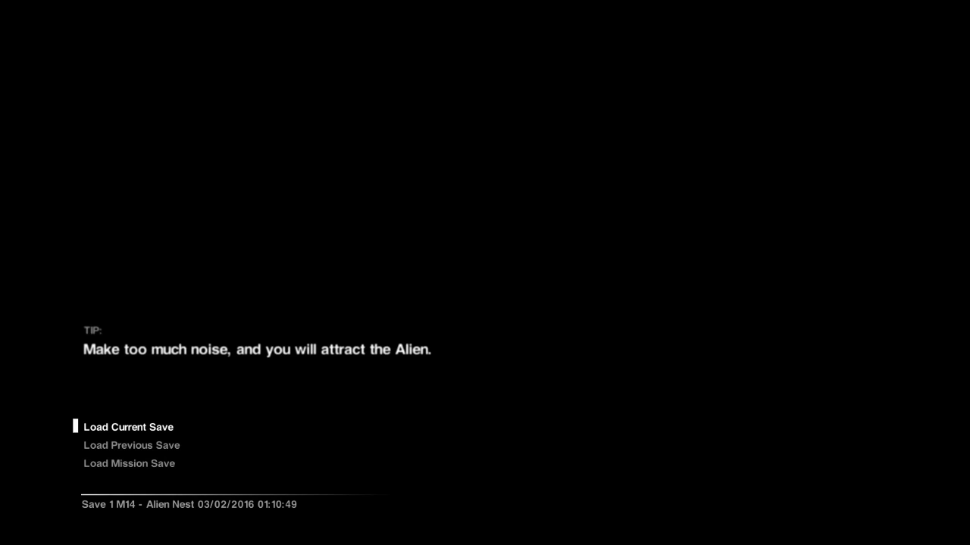
{"action": "mouse_move", "coordinate": [114, 179]}
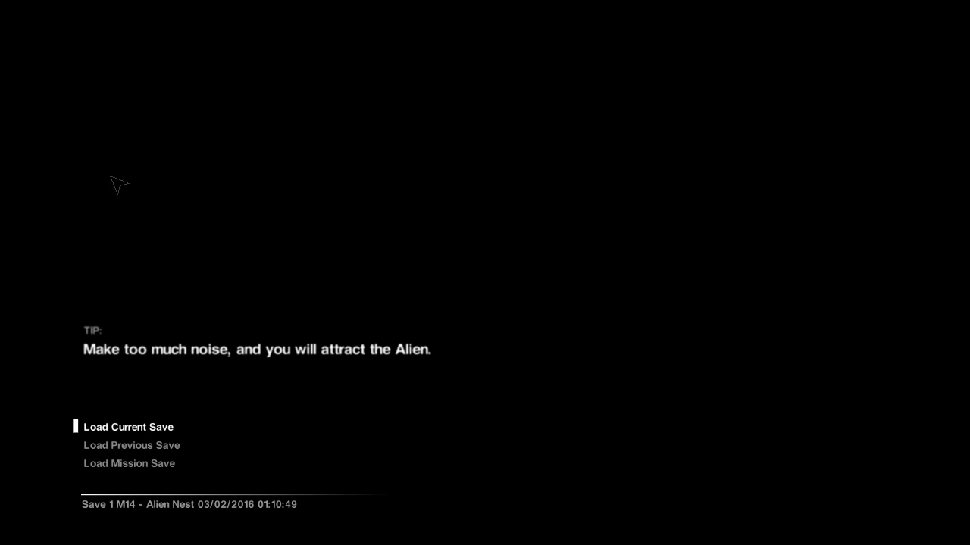
{"action": "left_click", "coordinate": [128, 428]}
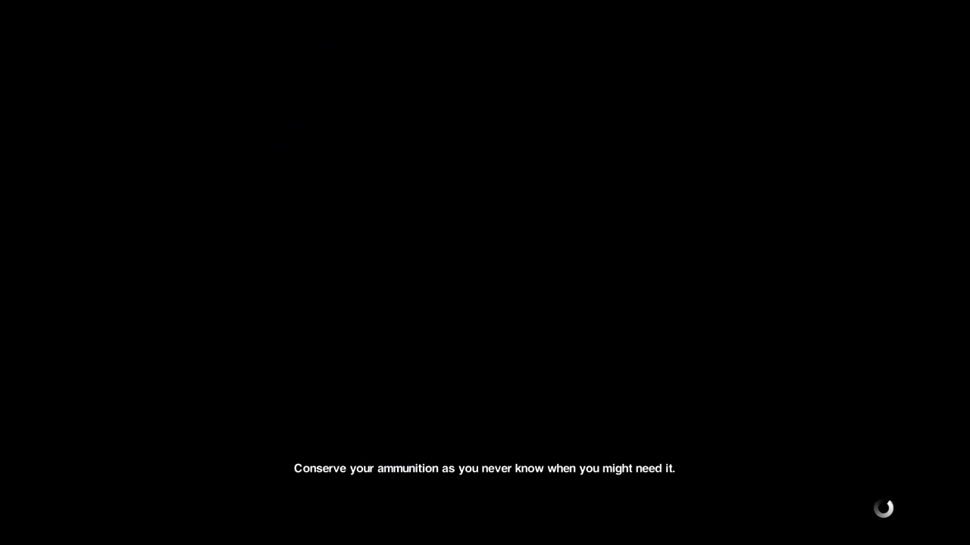